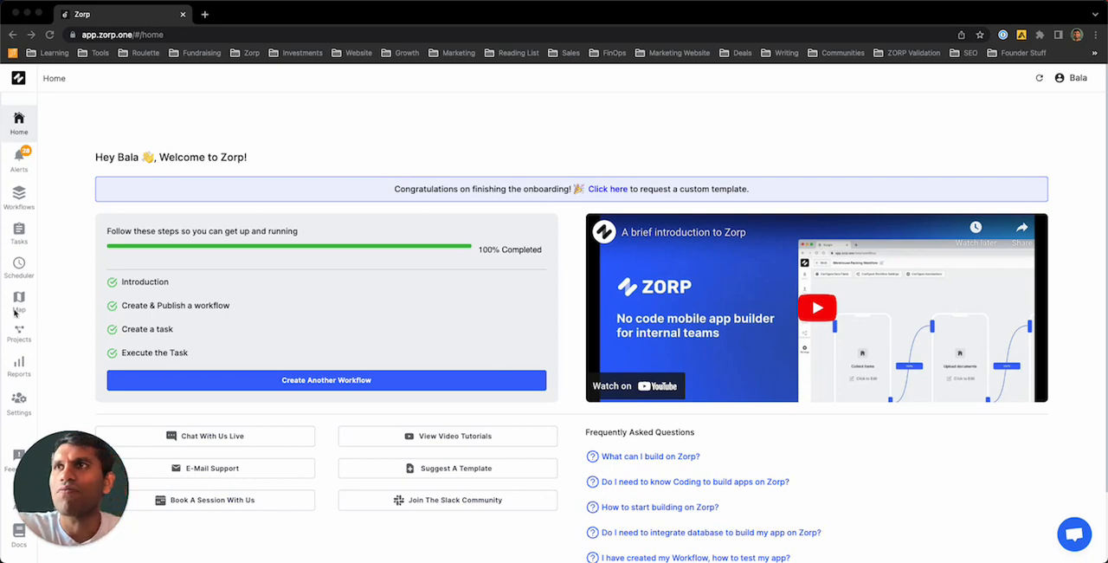
Open the Counter Fix test workflow, then browse the Users and Roles tabs in Settings
{"action": "left_click", "coordinate": [18, 197]}
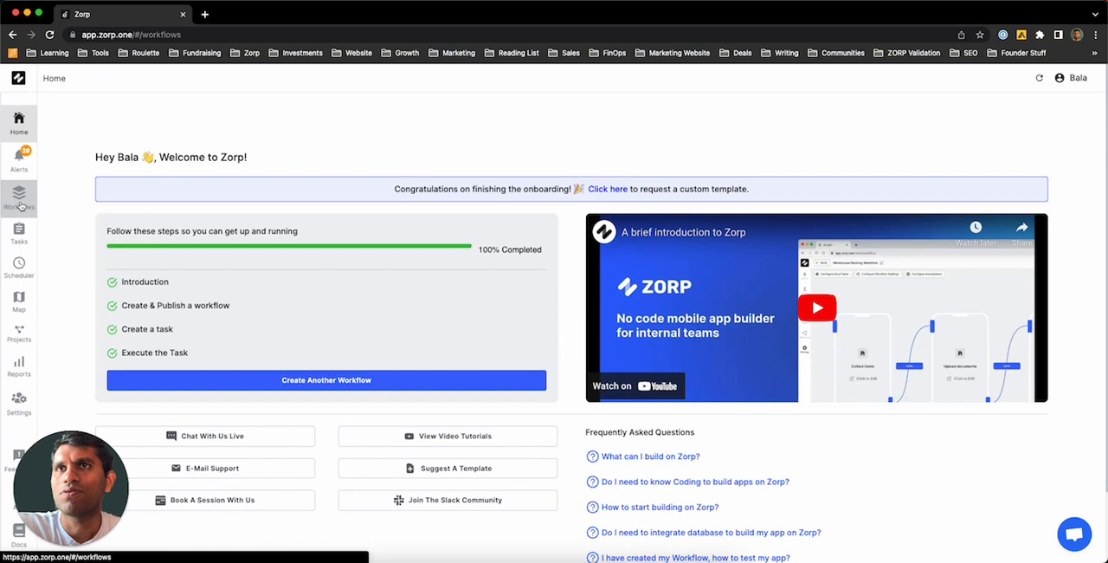
{"action": "left_click", "coordinate": [19, 195]}
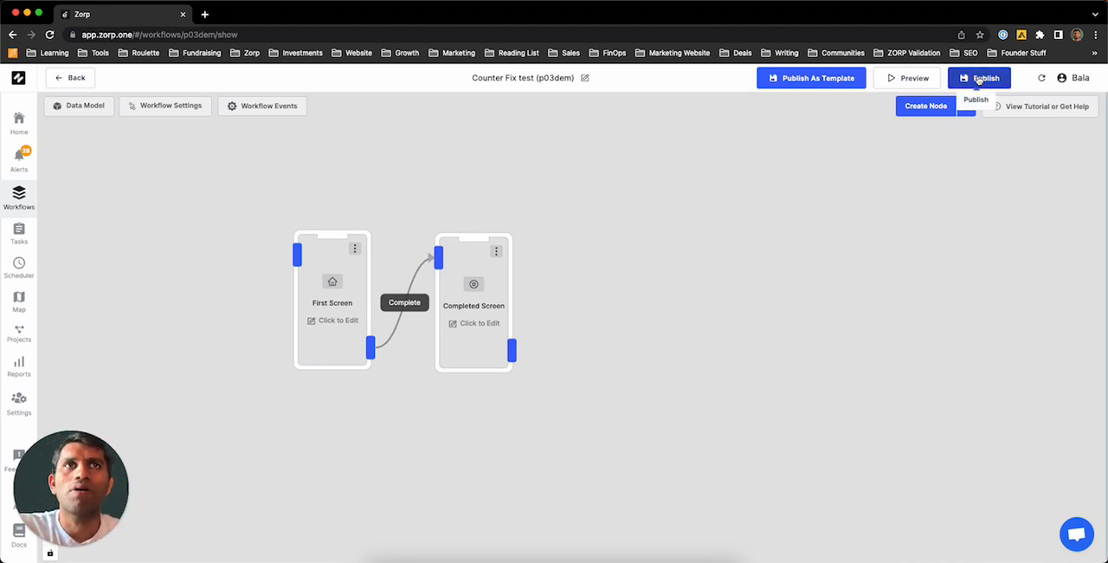
{"action": "mouse_move", "coordinate": [590, 312]}
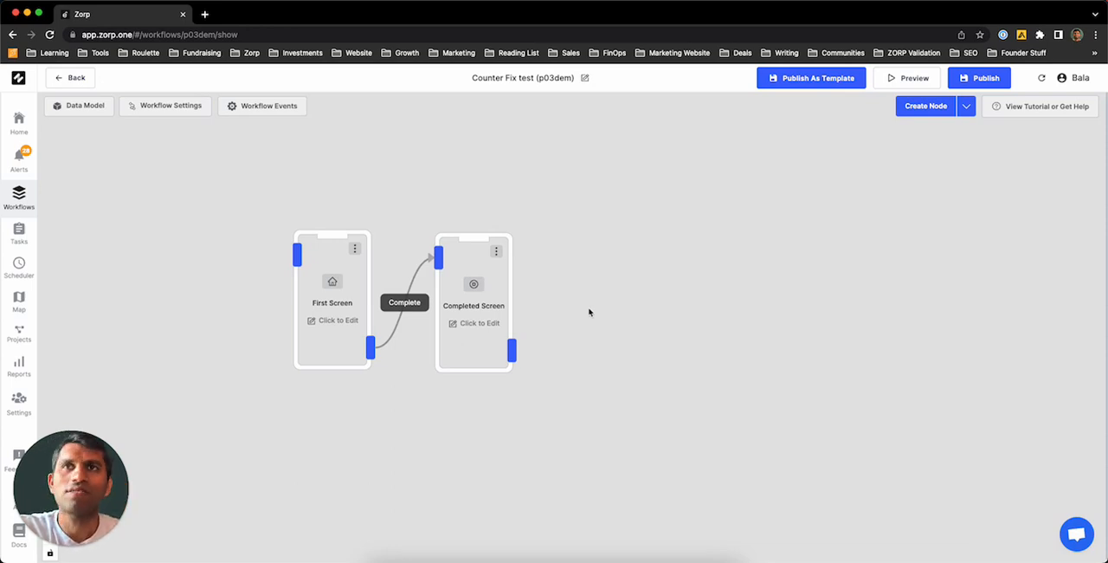
{"action": "mouse_move", "coordinate": [553, 317]}
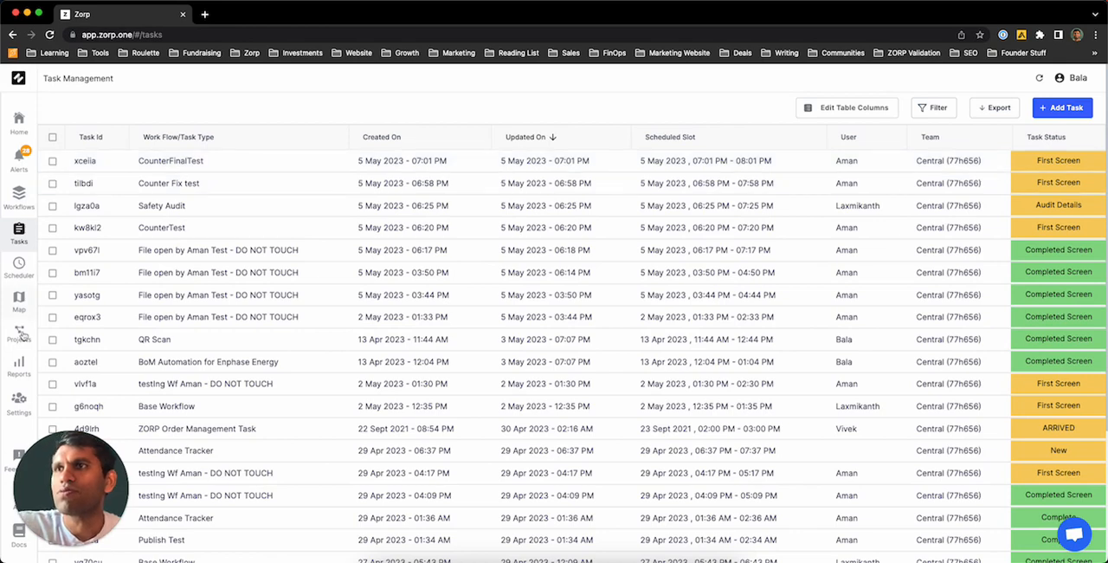
{"action": "left_click", "coordinate": [19, 402]}
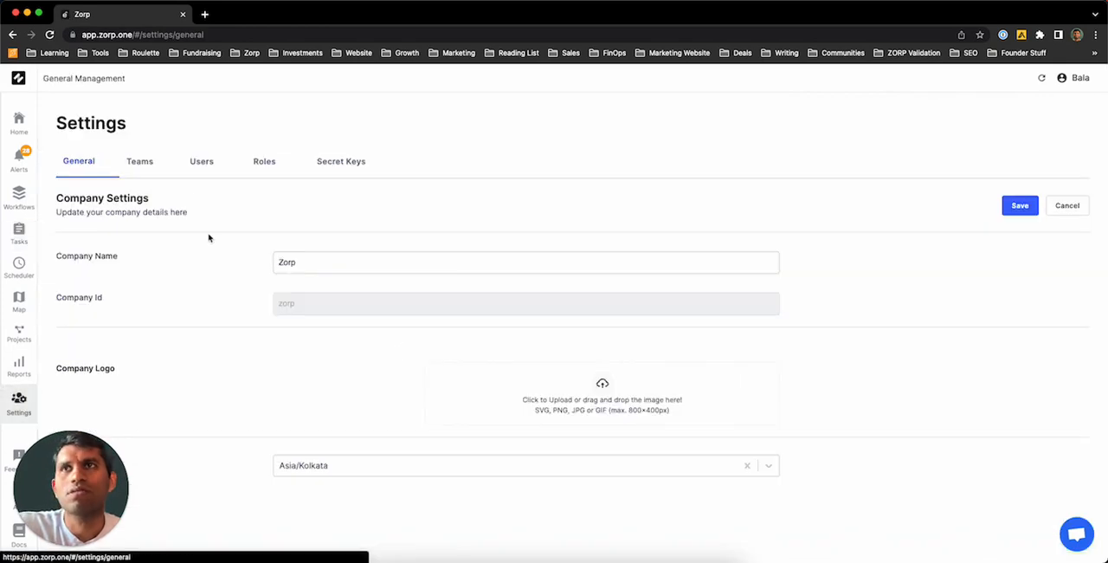
{"action": "left_click", "coordinate": [201, 161]}
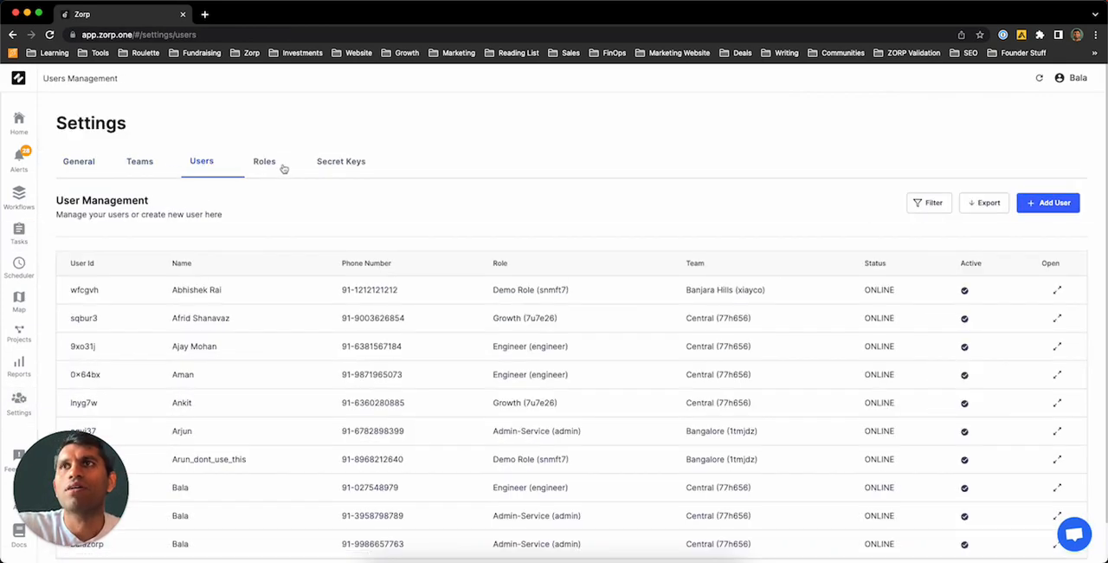
{"action": "left_click", "coordinate": [264, 161]}
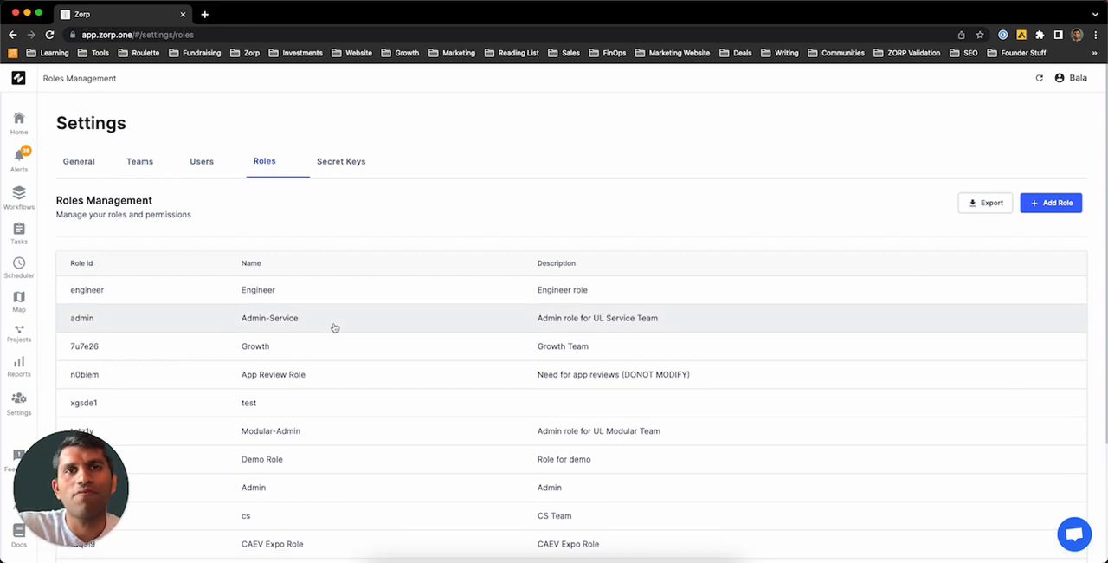